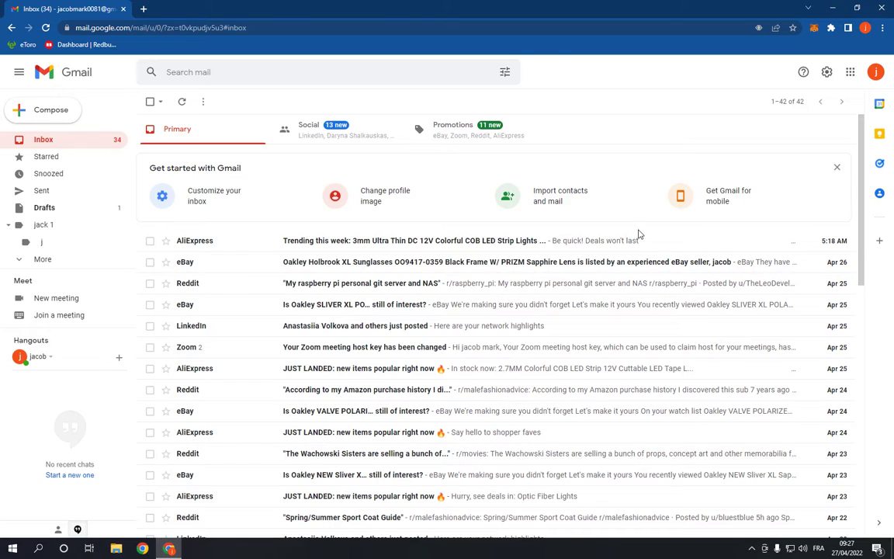
{"action": "mouse_move", "coordinate": [696, 117]}
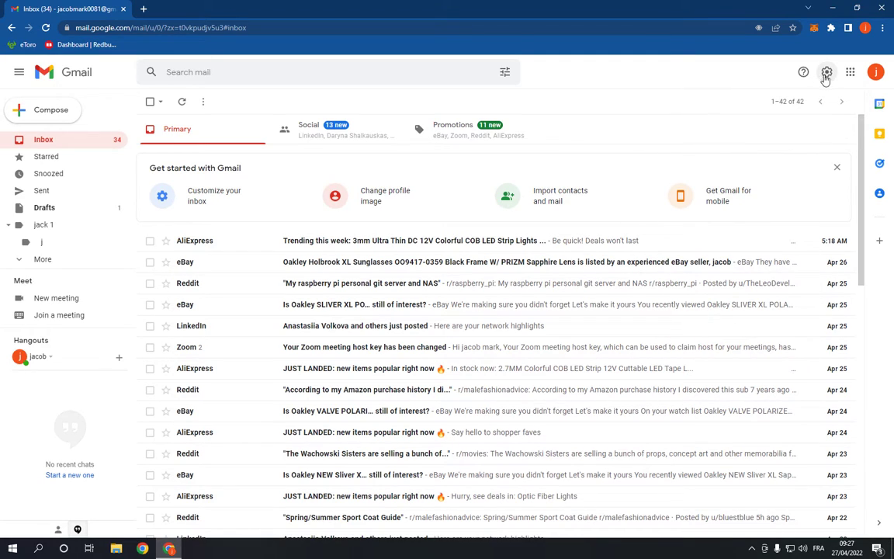
- Open Gmail's quick settings panel from the gear icon
{"action": "left_click", "coordinate": [825, 71]}
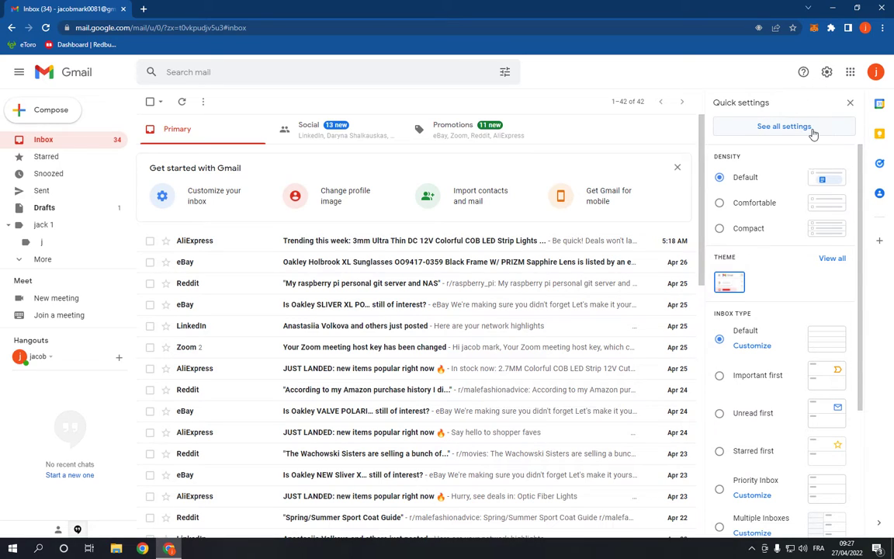
- Confirm Enable dynamic email is checked on the General tab, then return to the inbox
{"action": "left_click", "coordinate": [784, 126]}
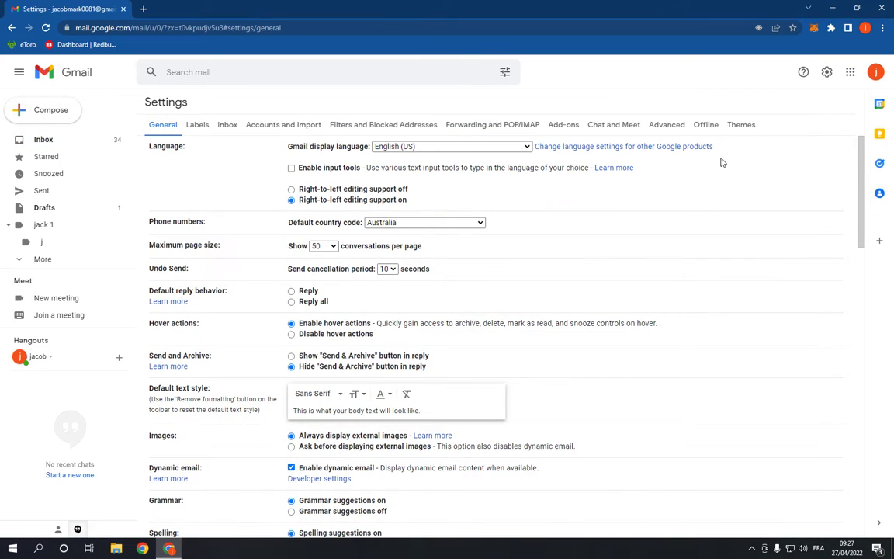
{"action": "mouse_move", "coordinate": [642, 192]}
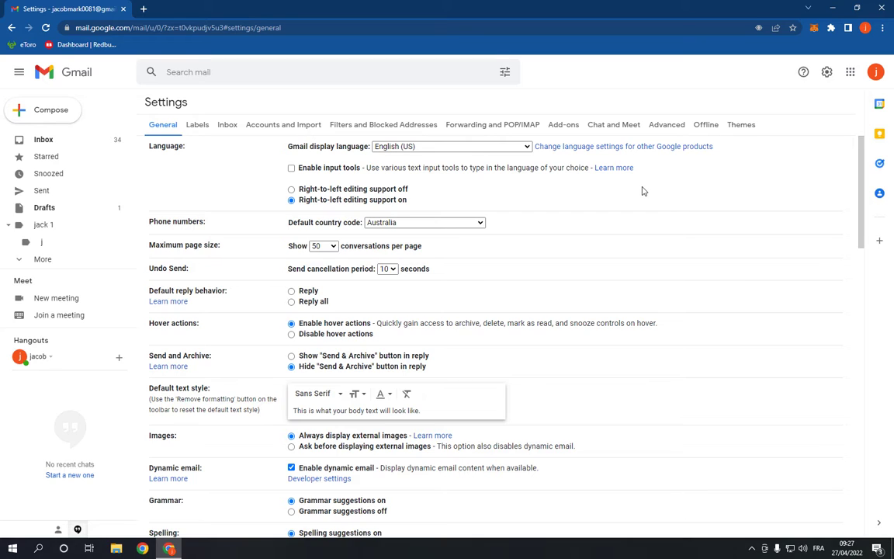
{"action": "scroll", "scroll_direction": "down", "scroll_amount": 3}
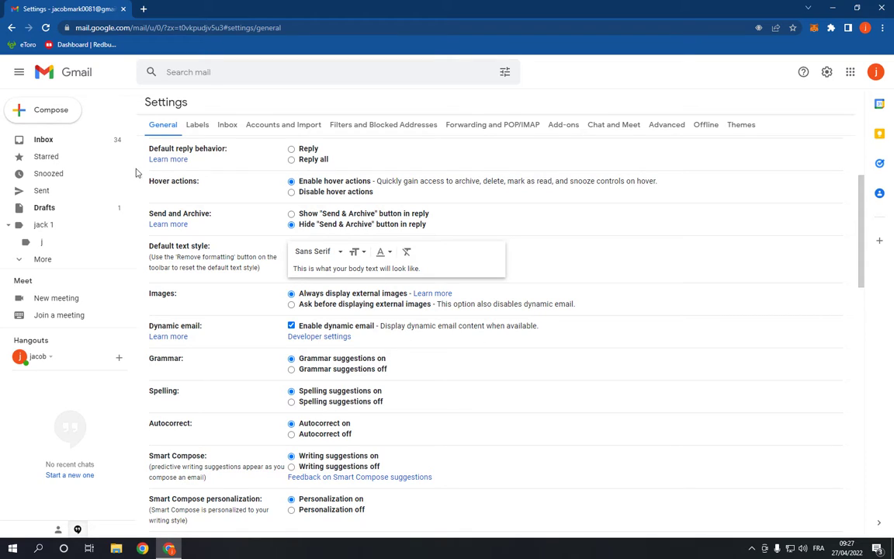
{"action": "left_click", "coordinate": [44, 139]}
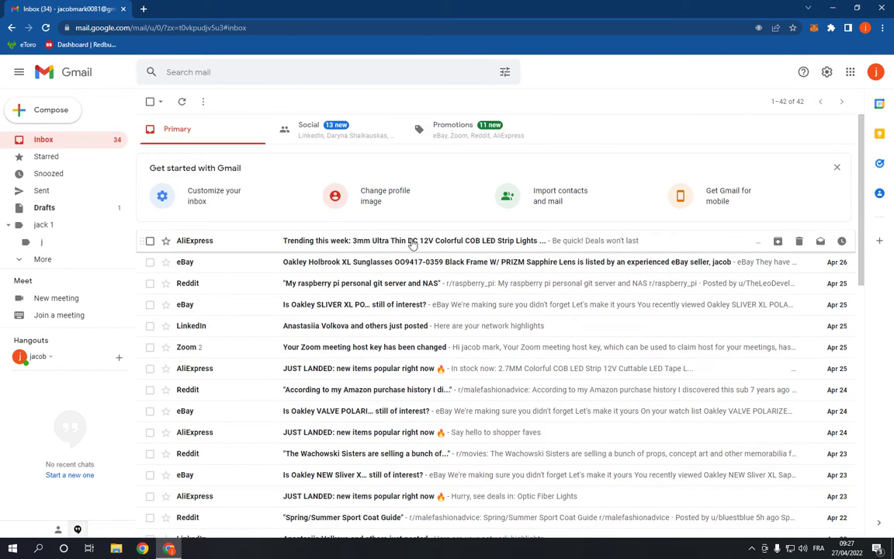
{"action": "mouse_move", "coordinate": [578, 283]}
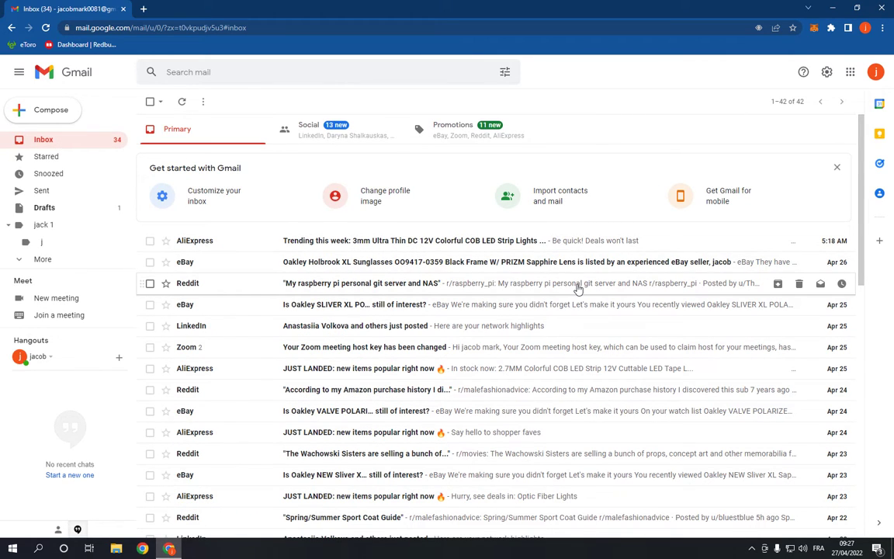